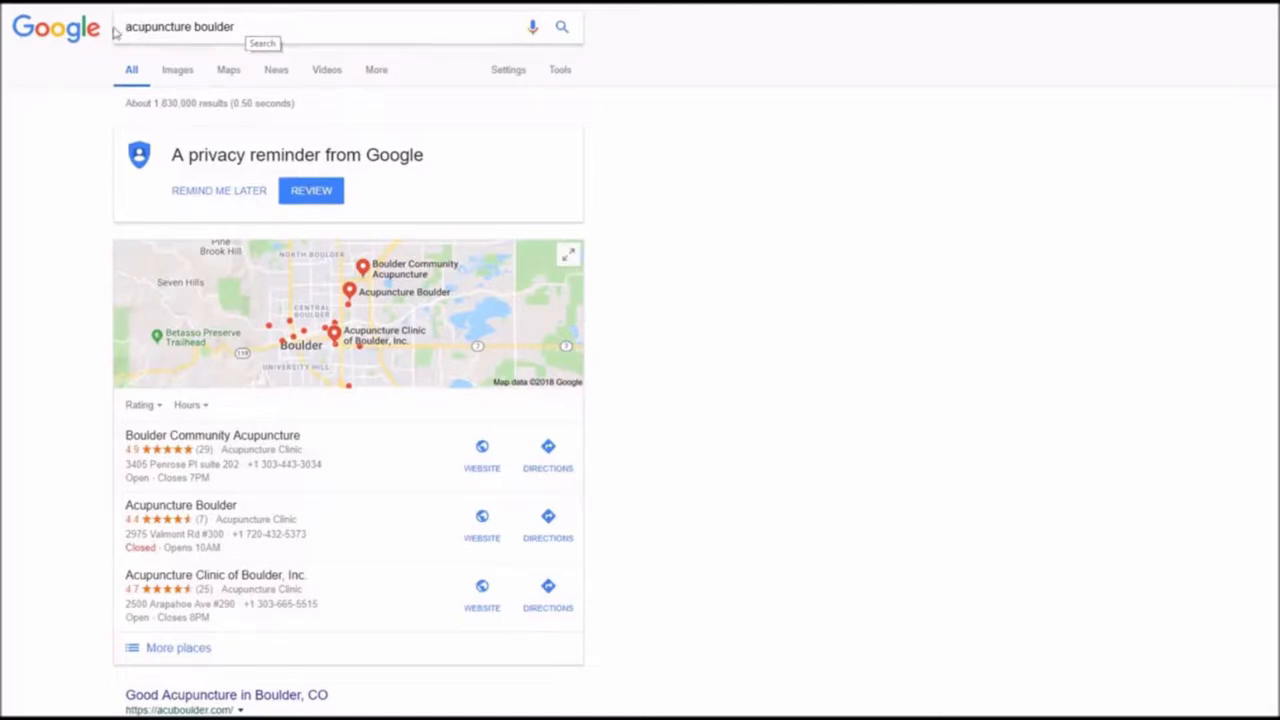
pyautogui.moveTo(14, 128)
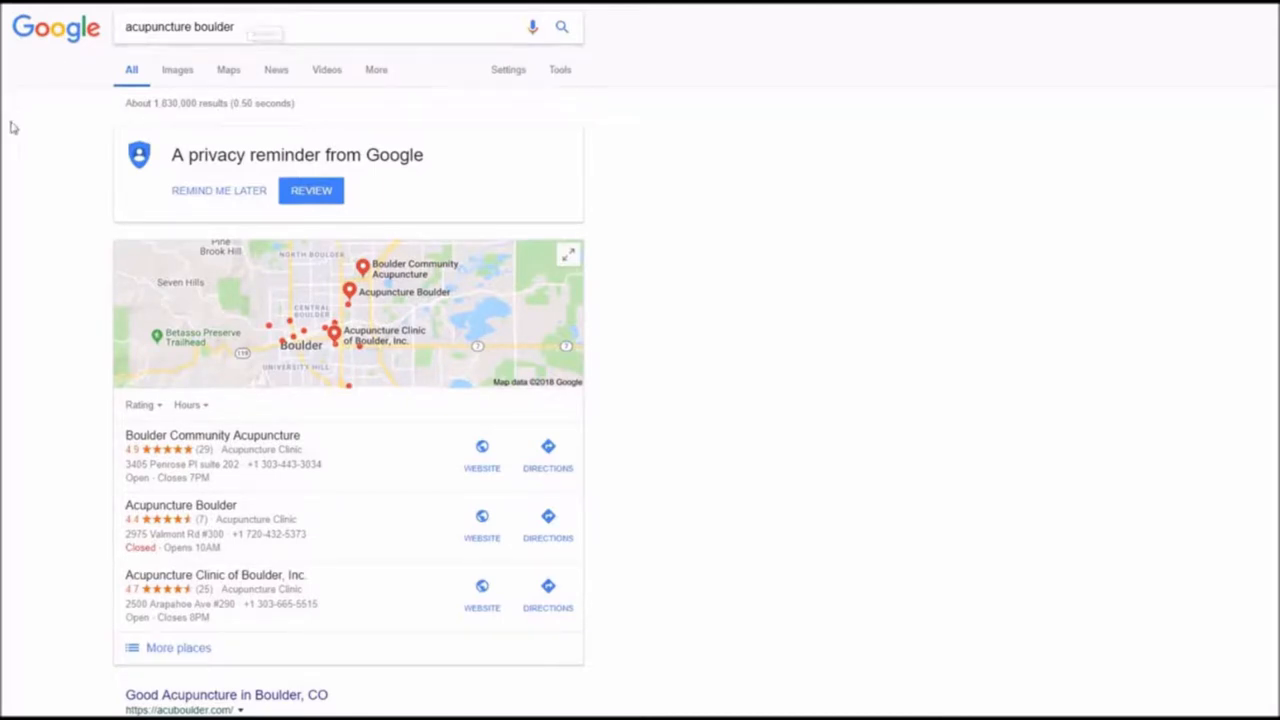
pyautogui.scroll(-3)
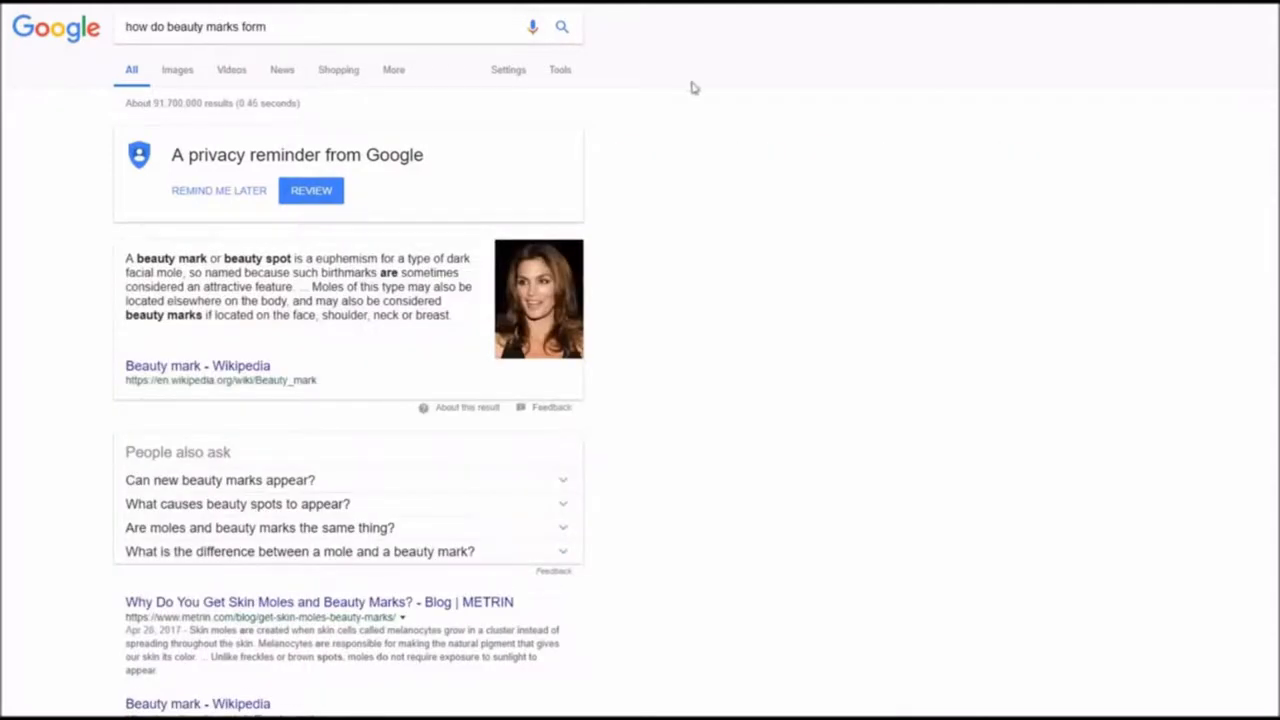
pyautogui.moveTo(82, 100)
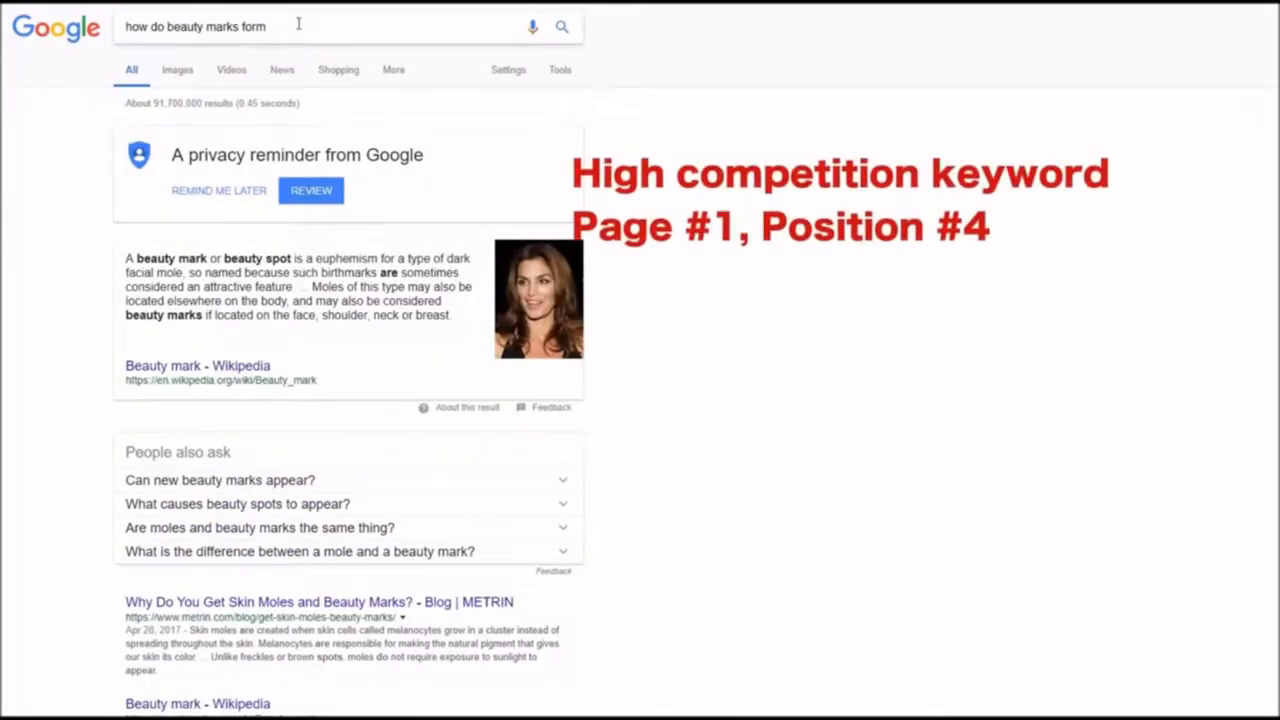
pyautogui.scroll(-3)
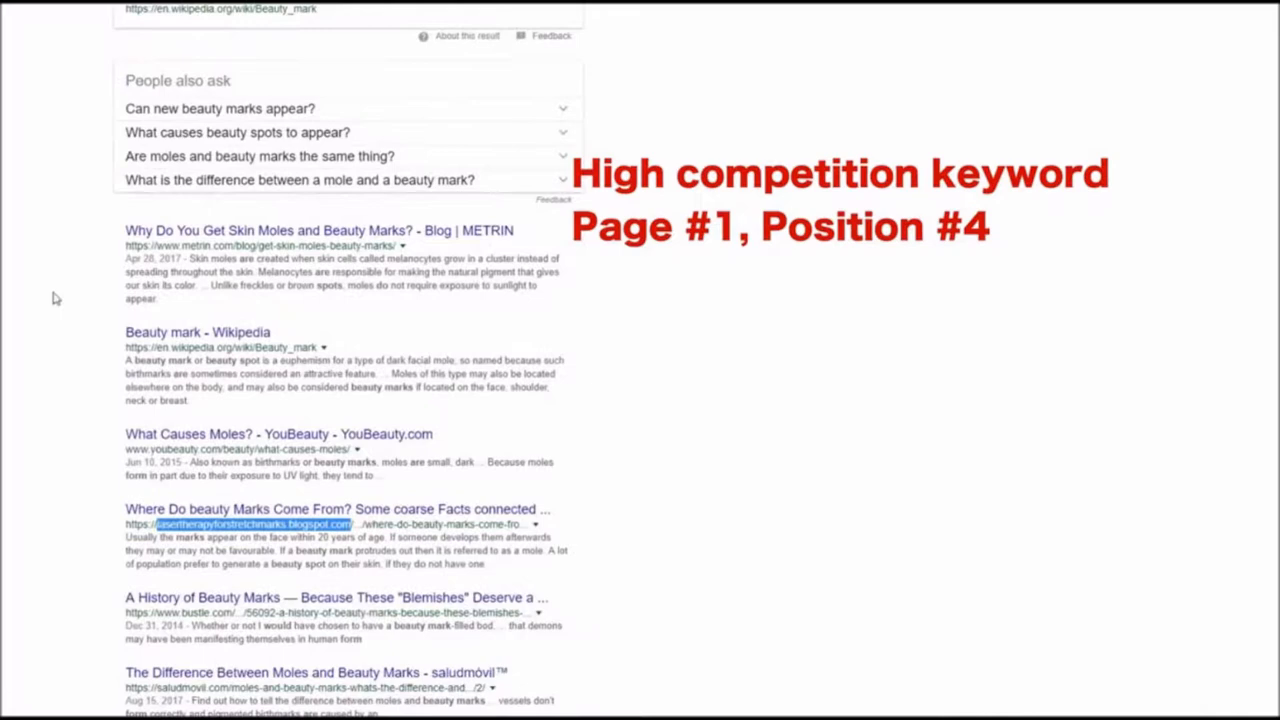
pyautogui.moveTo(112, 344)
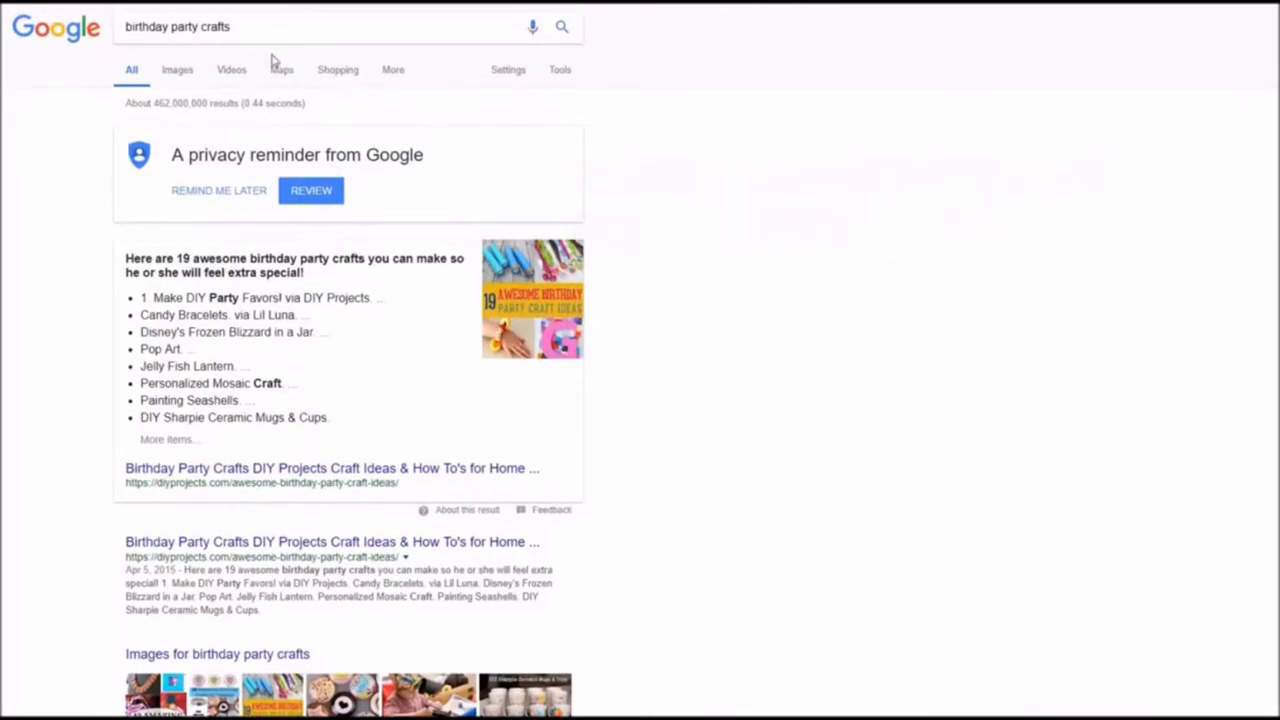
pyautogui.moveTo(258, 36)
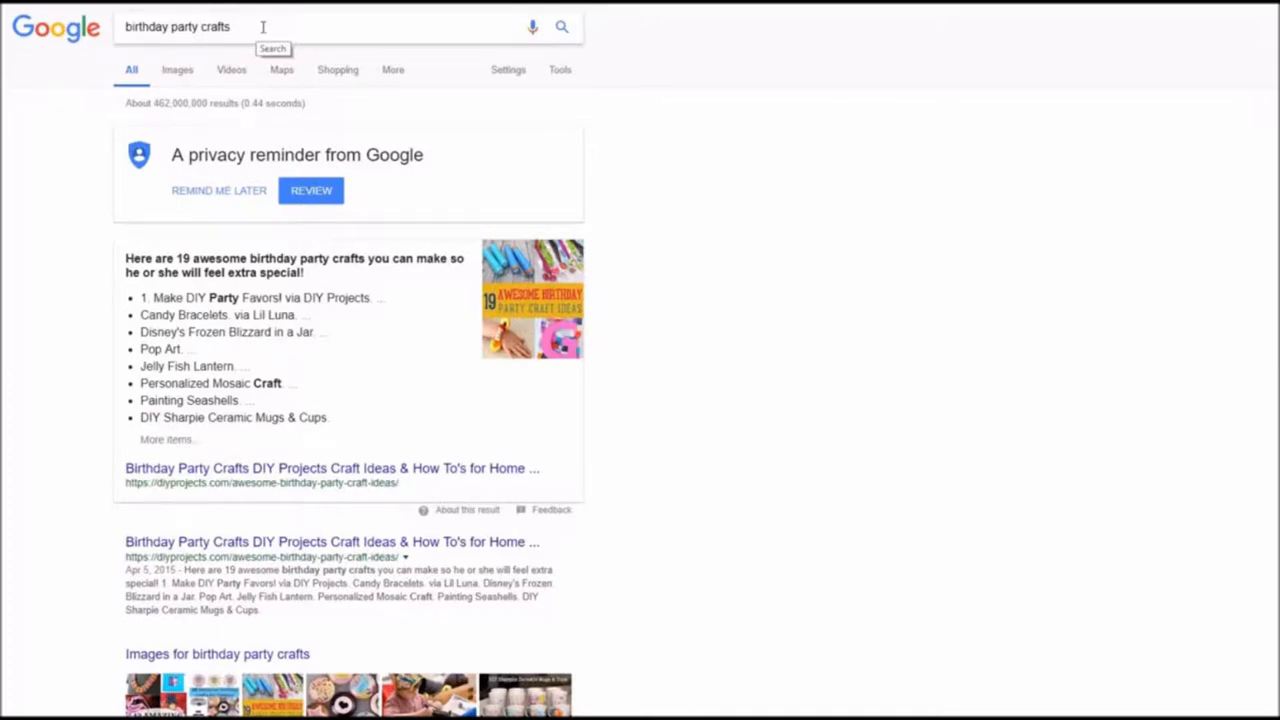
pyautogui.scroll(-3)
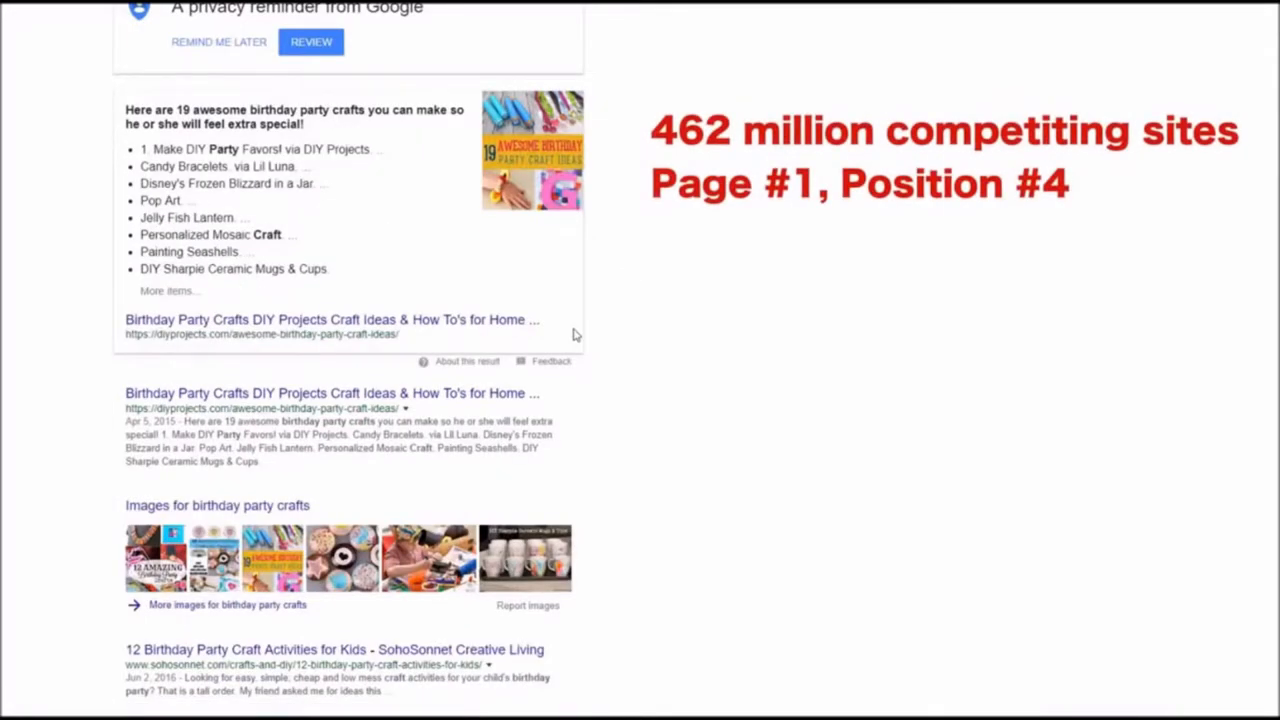
pyautogui.scroll(3)
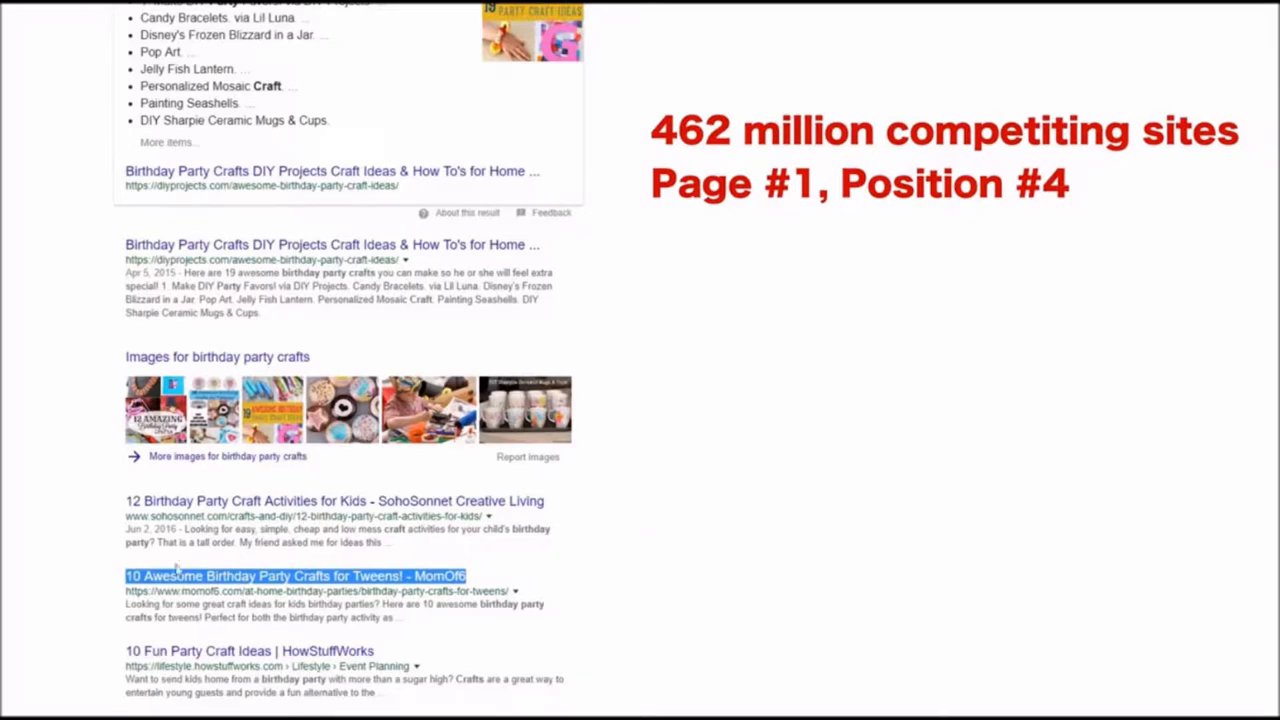
pyautogui.moveTo(136, 590)
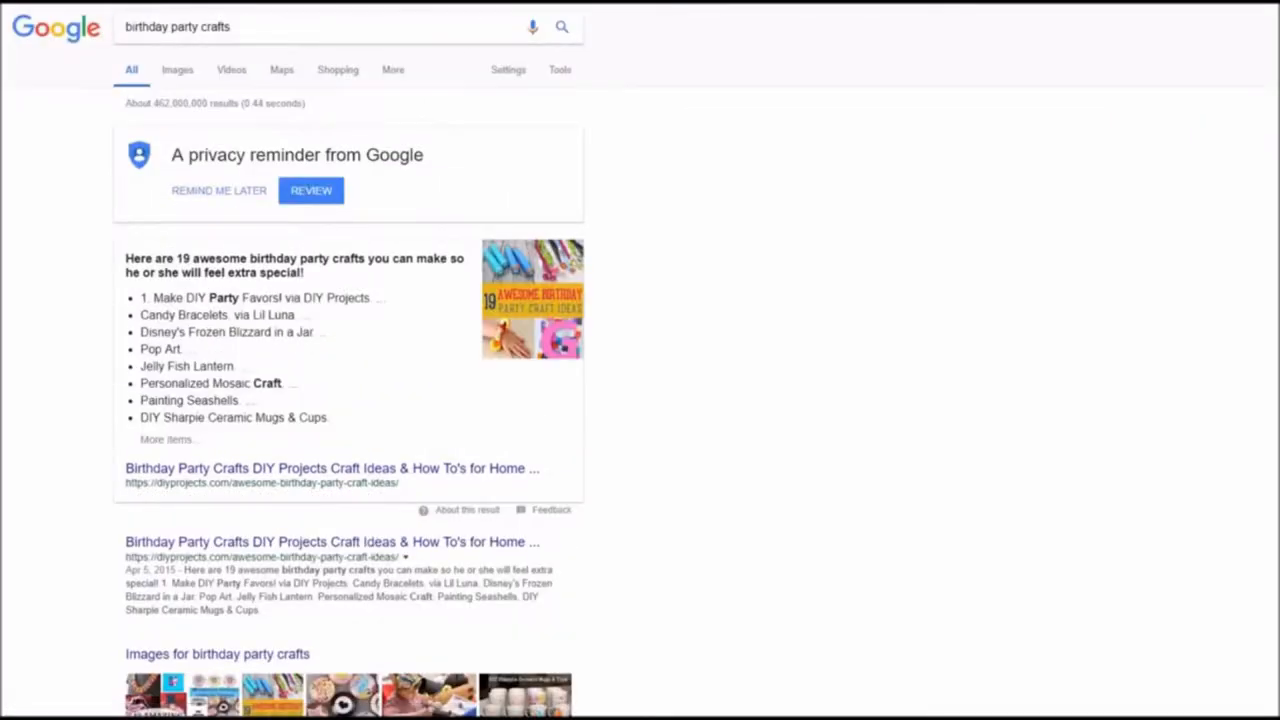
pyautogui.write('electric heating pad for neck and shoulders')
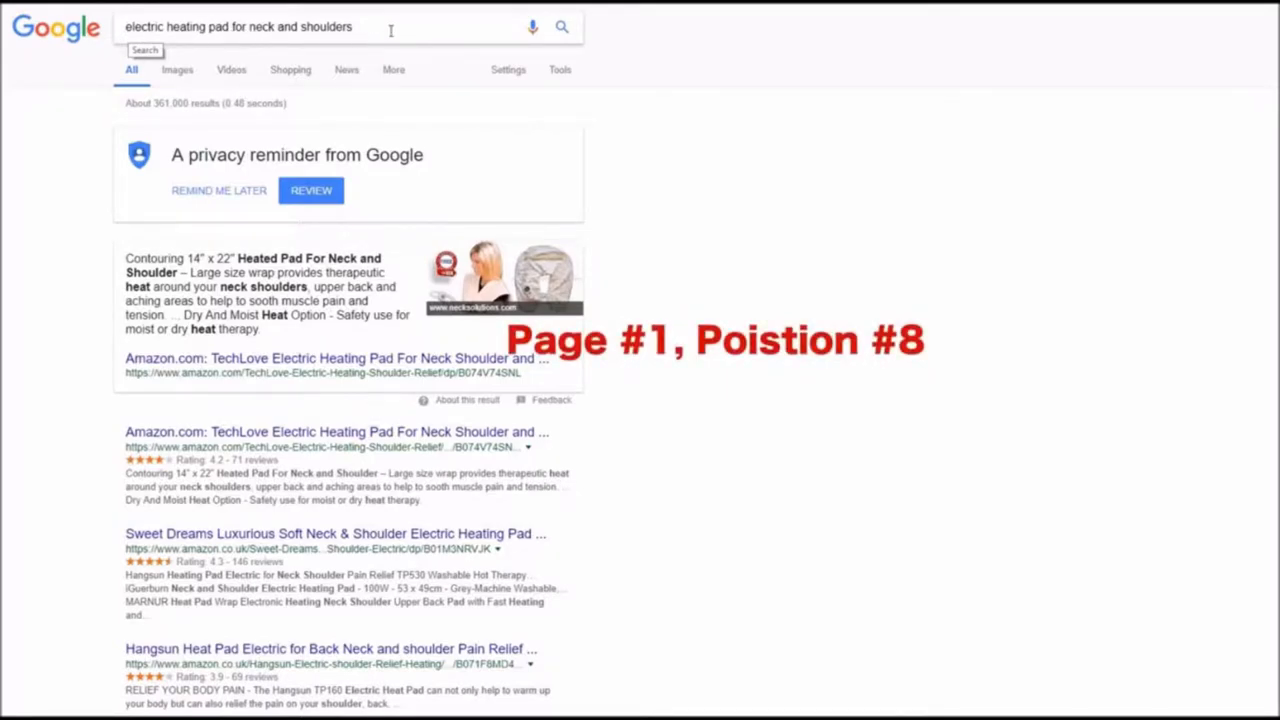
pyautogui.scroll(-3)
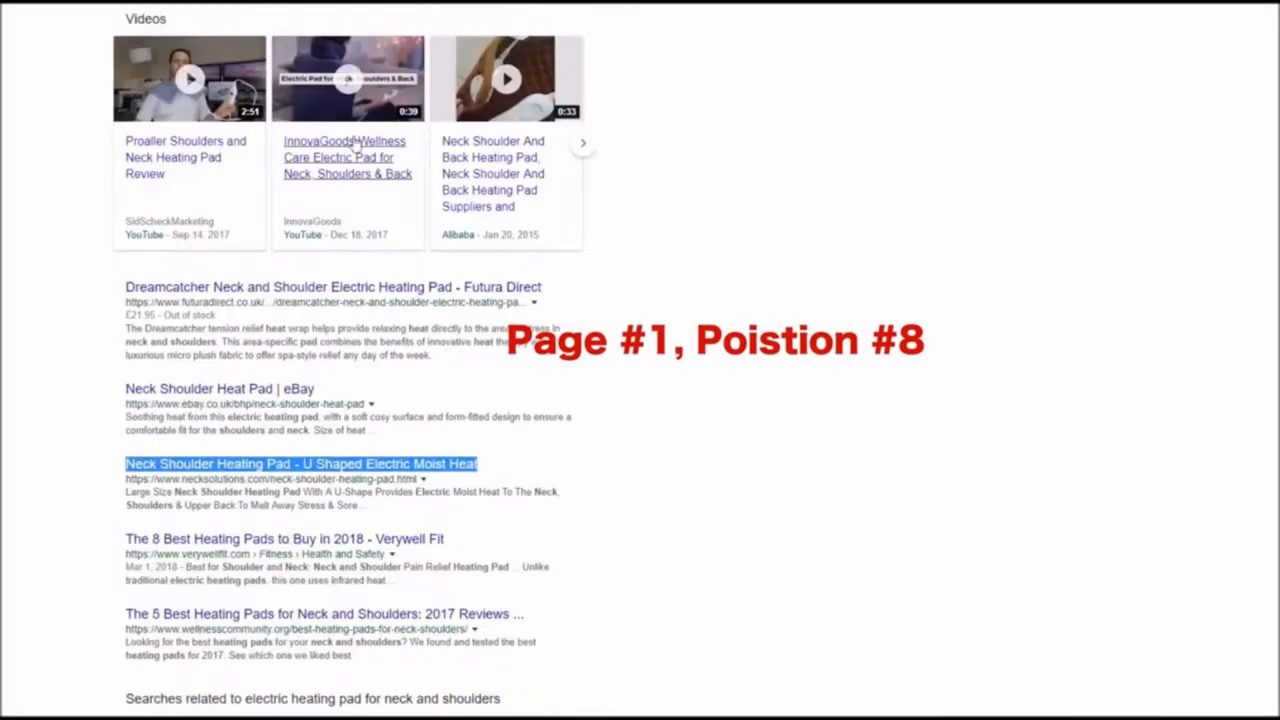
pyautogui.scroll(-3)
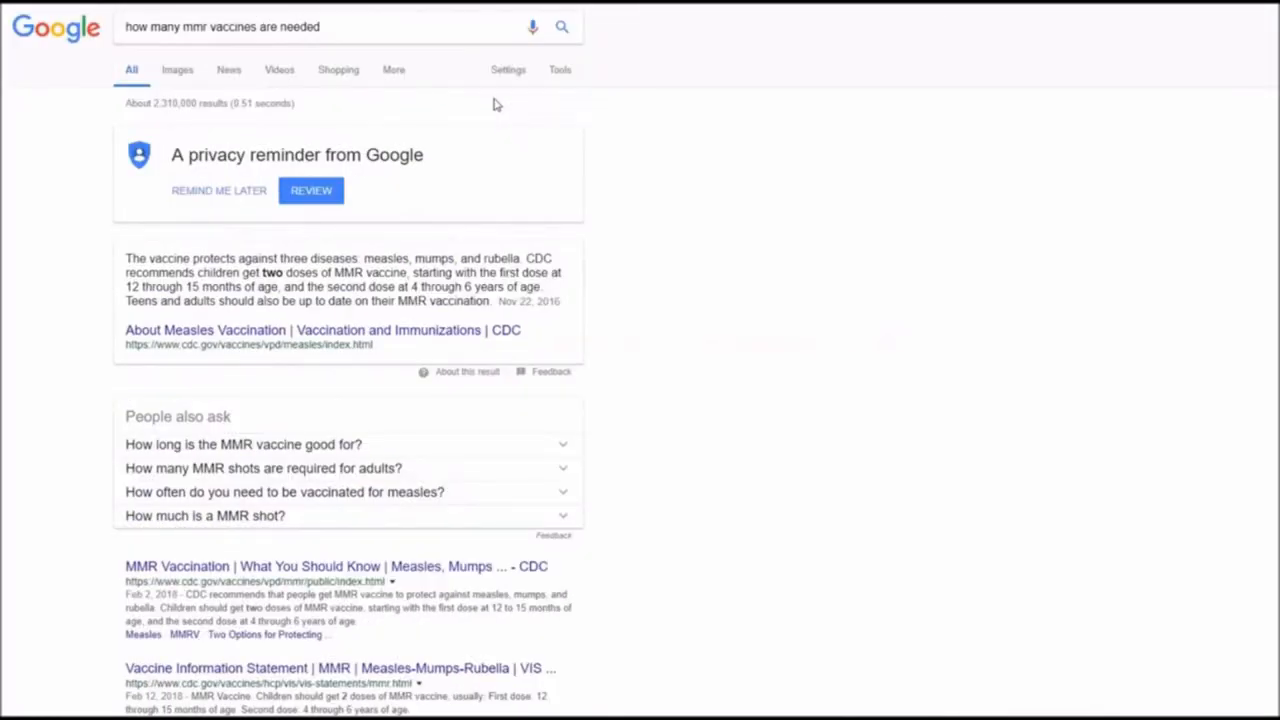
pyautogui.scroll(-3)
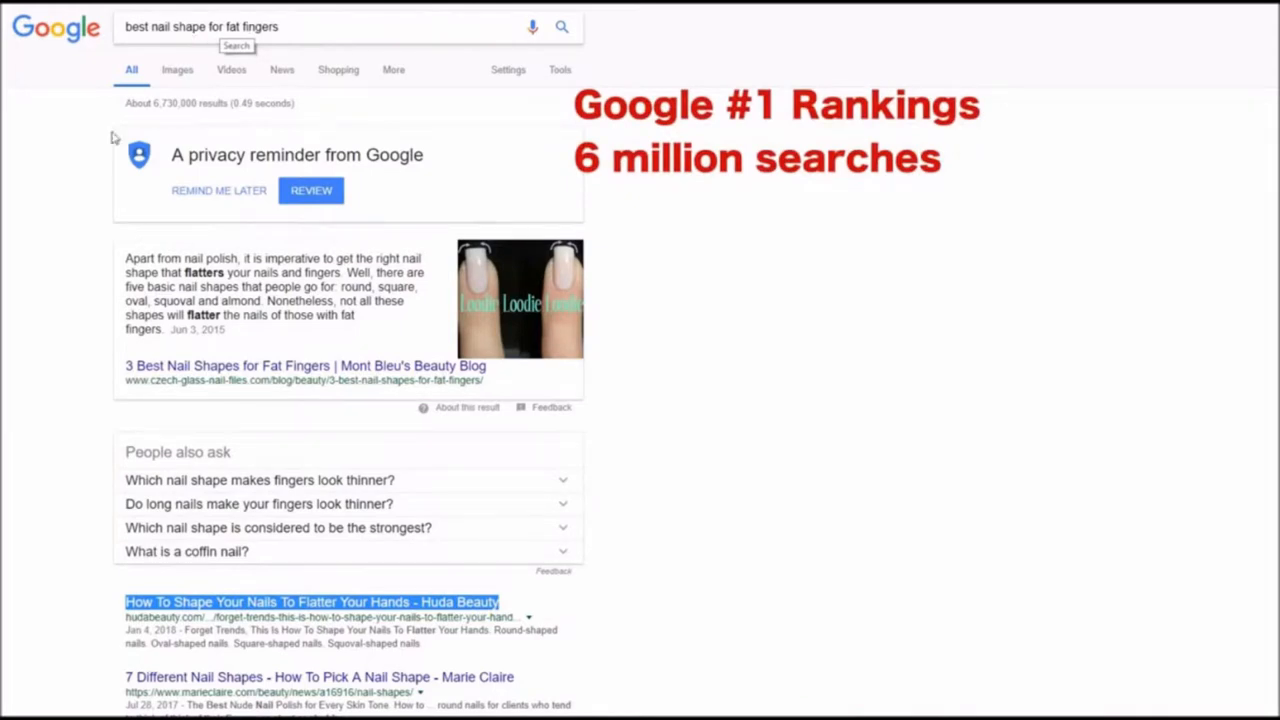
pyautogui.moveTo(124, 632)
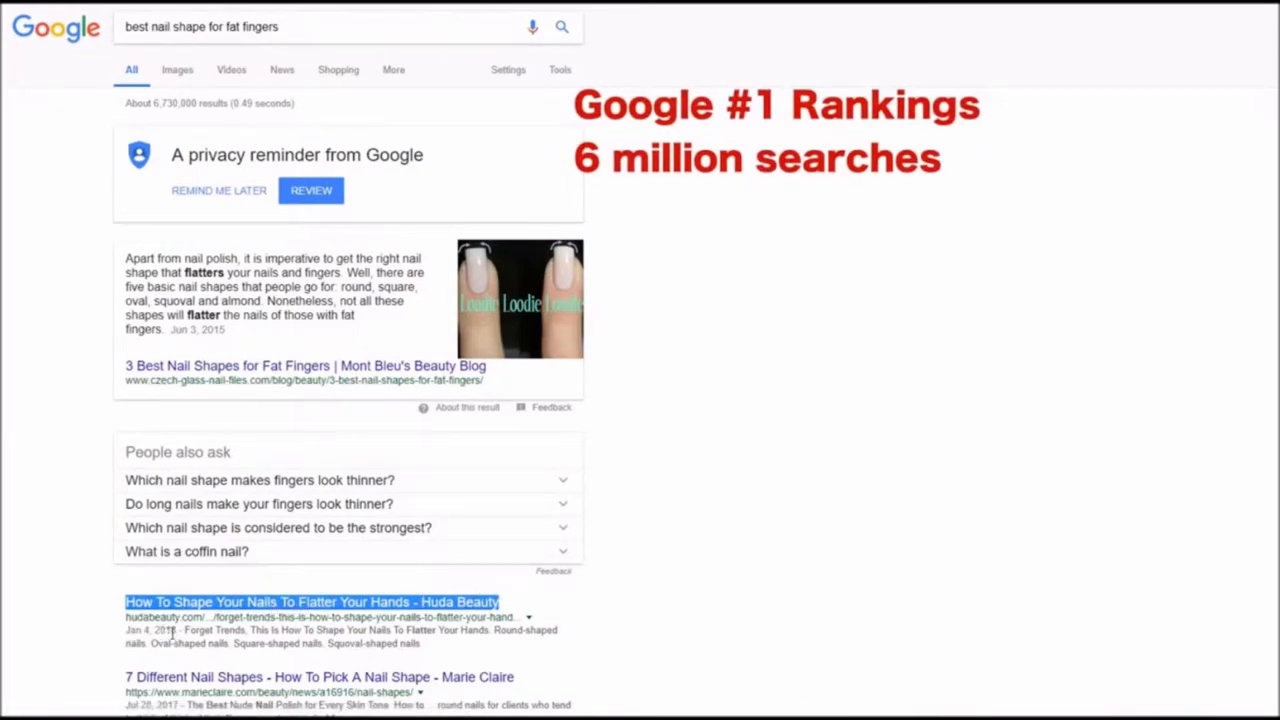
pyautogui.moveTo(252, 544)
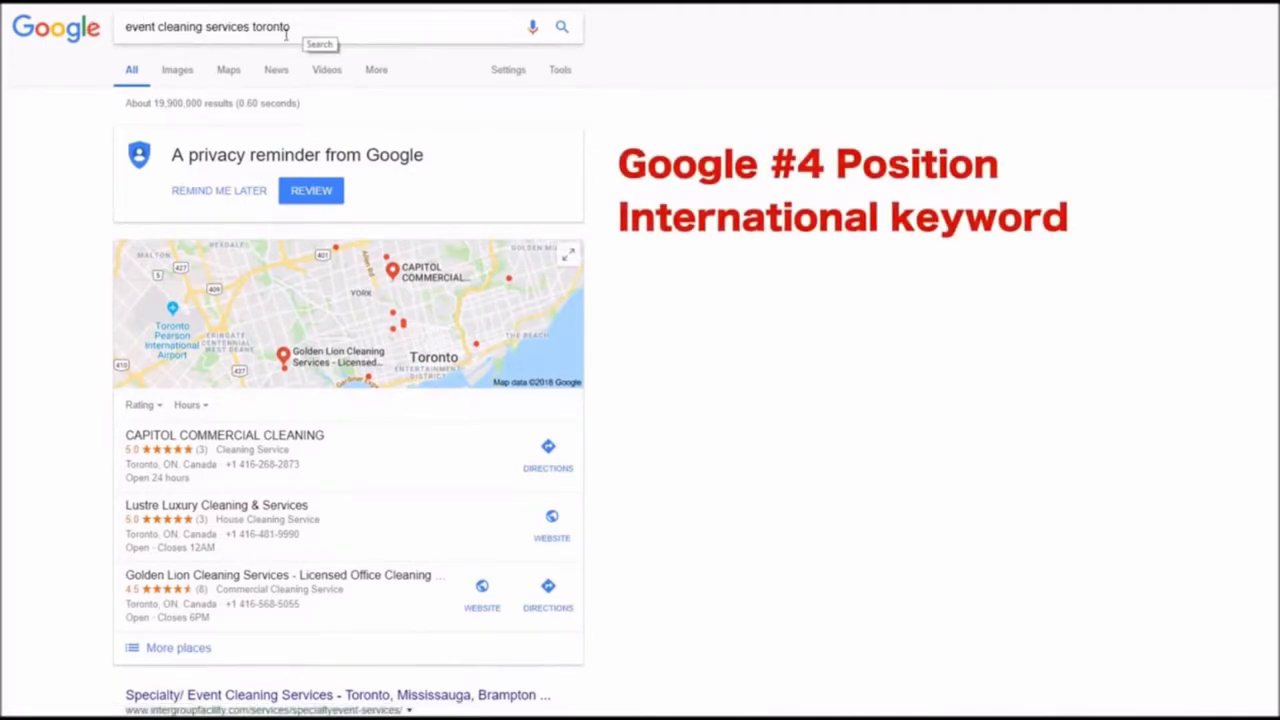
pyautogui.scroll(-3)
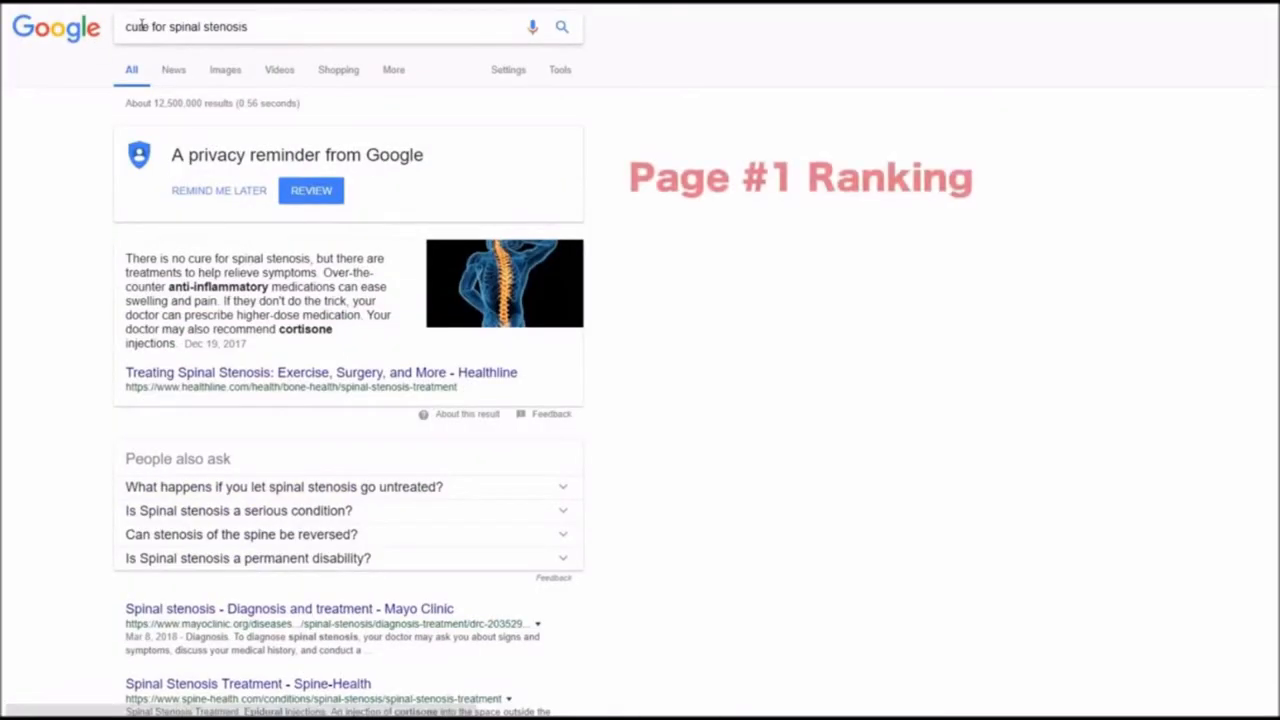
pyautogui.scroll(-3)
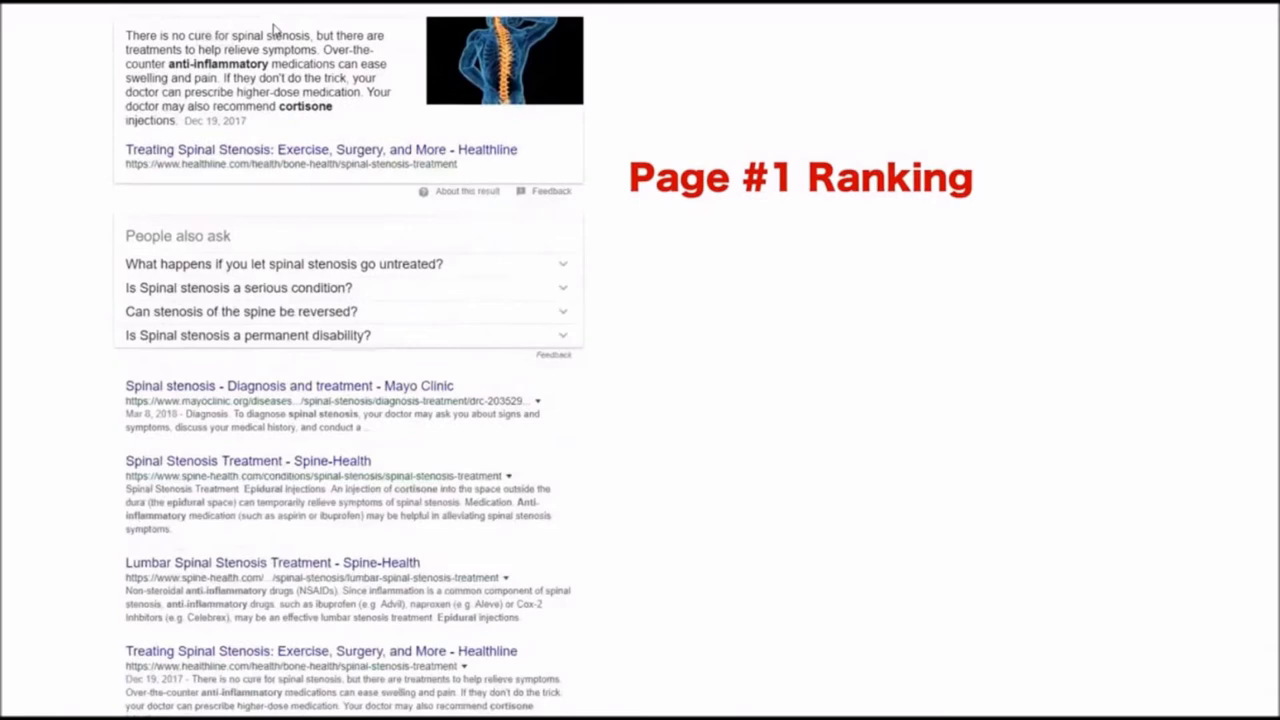
pyautogui.scroll(-3)
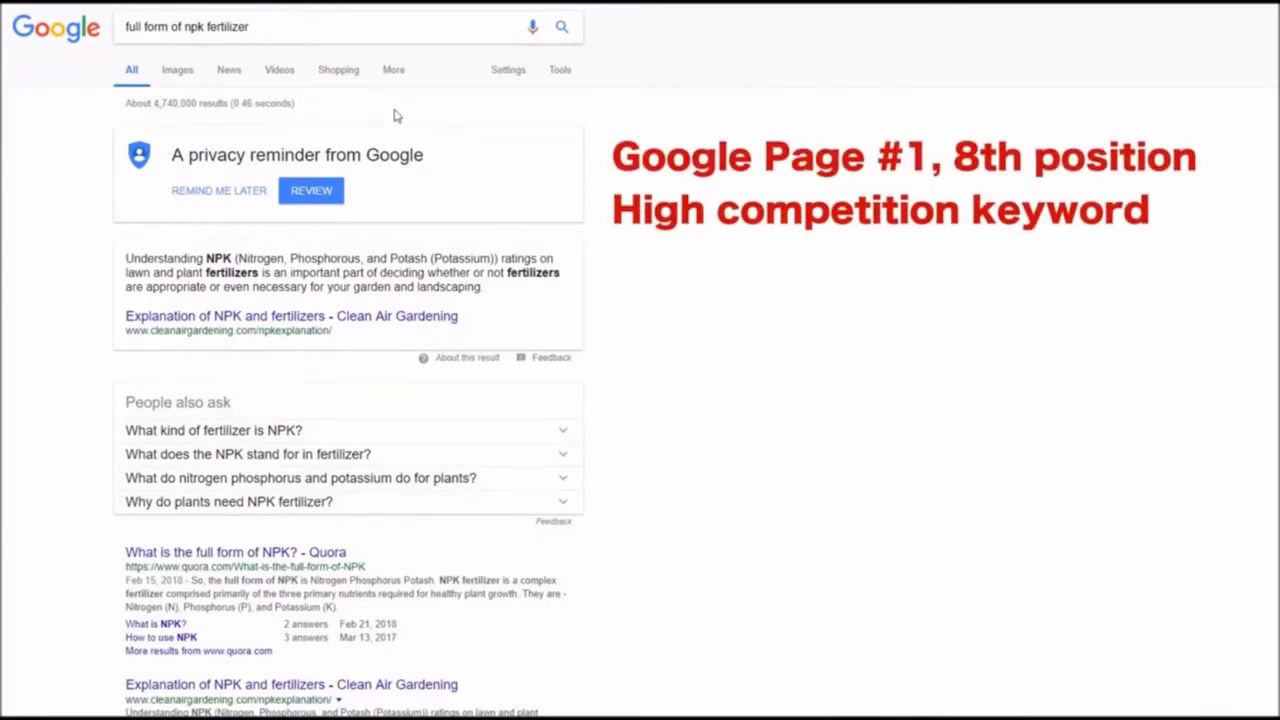
pyautogui.scroll(-3)
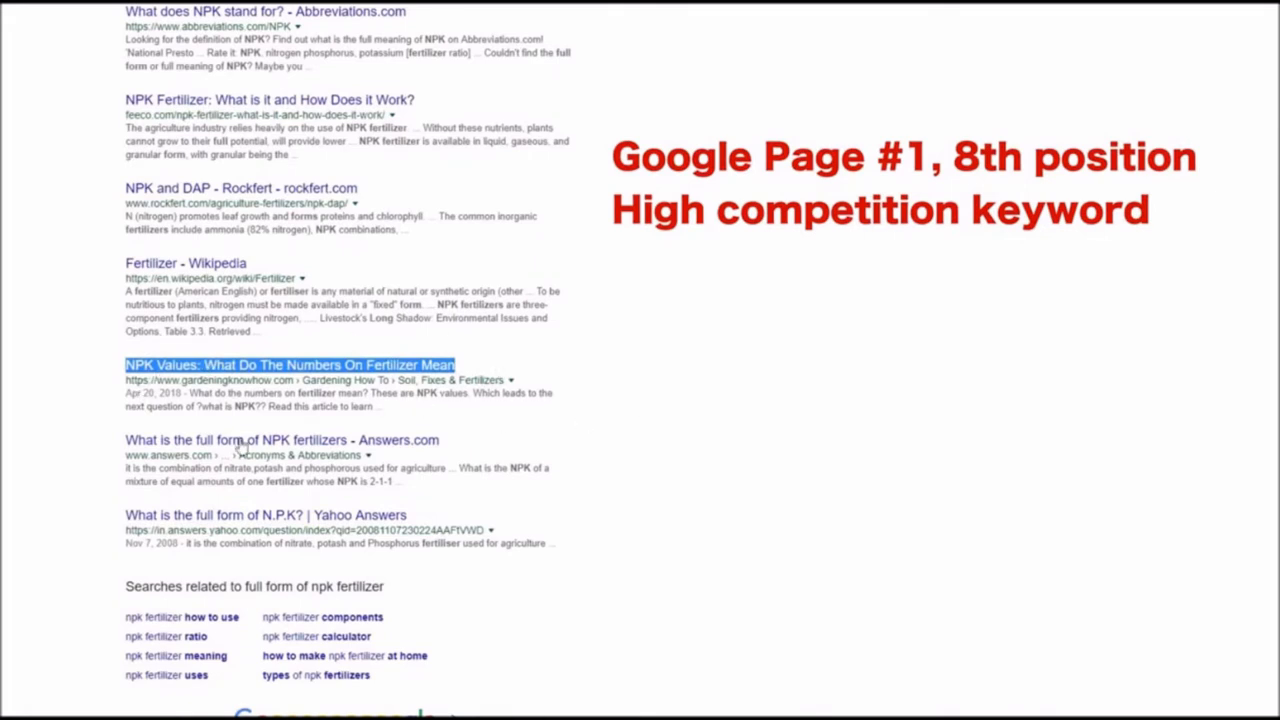